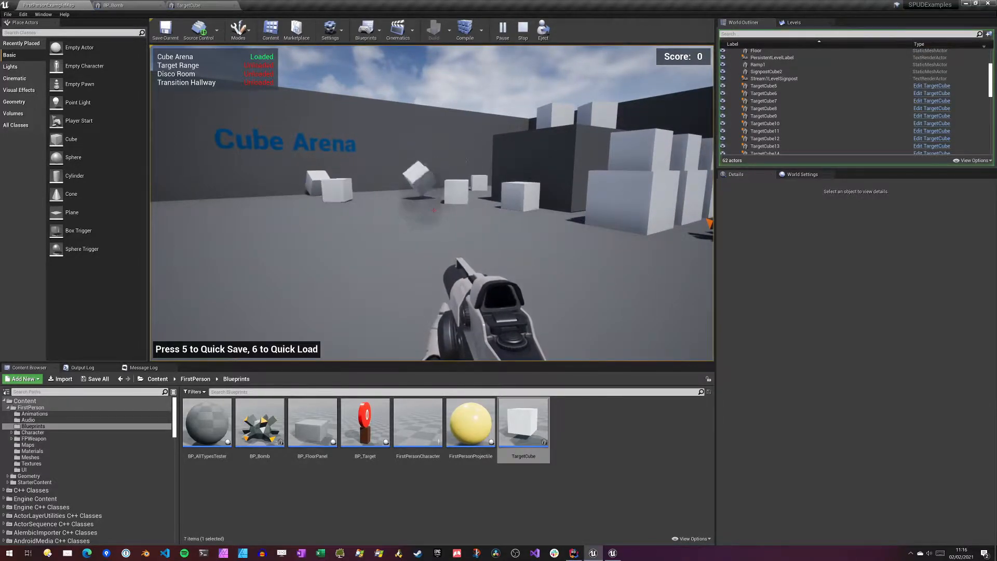
- Play through Cube Arena, then stop the play session to return to the level editor
key("6")
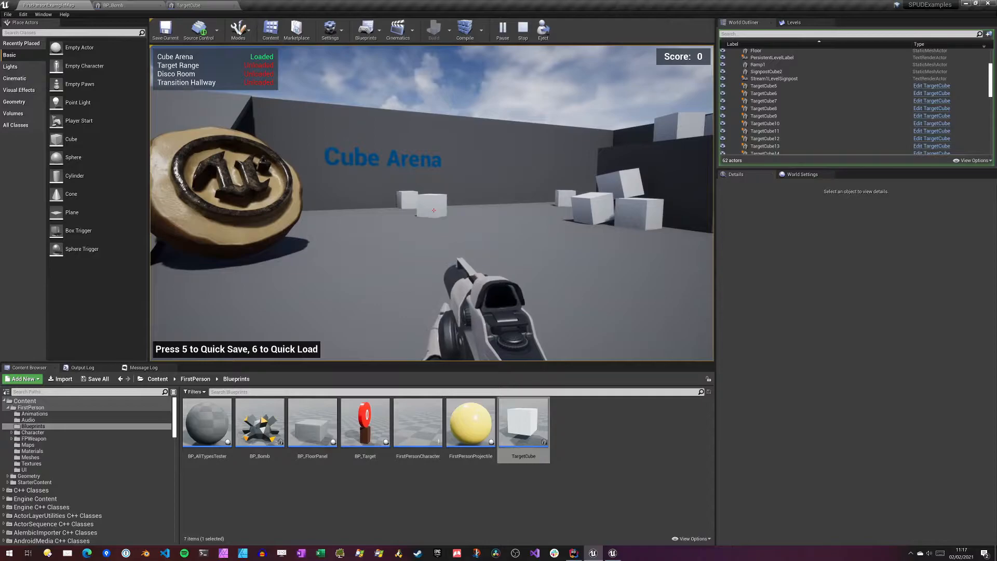
left_click(522, 28)
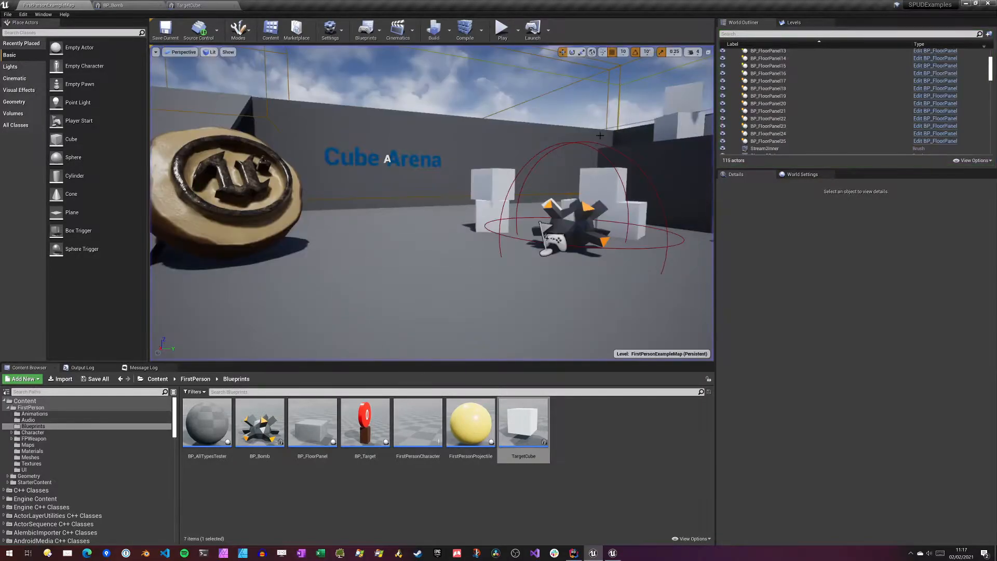
- Open TargetCube to show its Spud Object interface, then switch to Rider
double_click(523, 422)
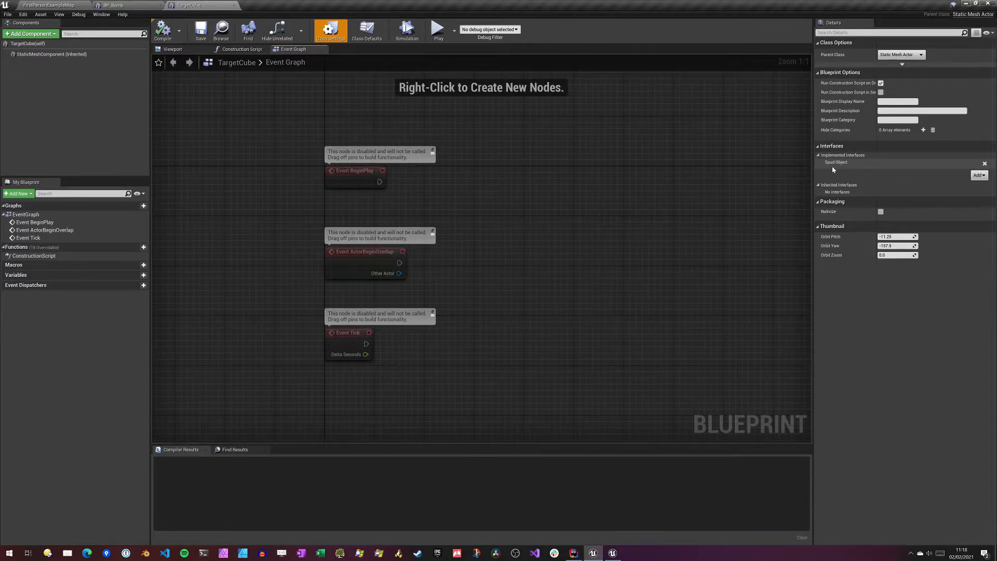
mouse_move(644, 219)
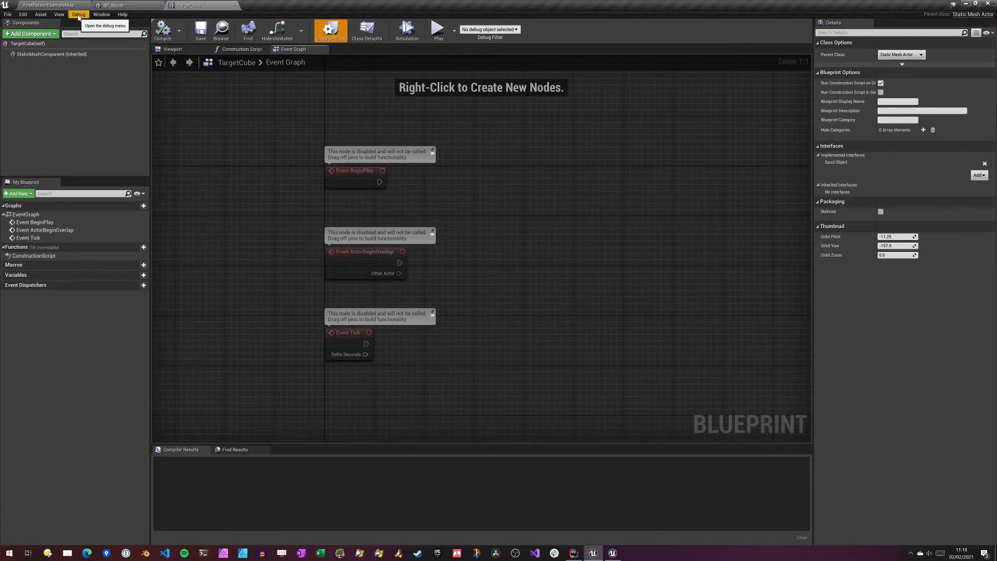
left_click(572, 552)
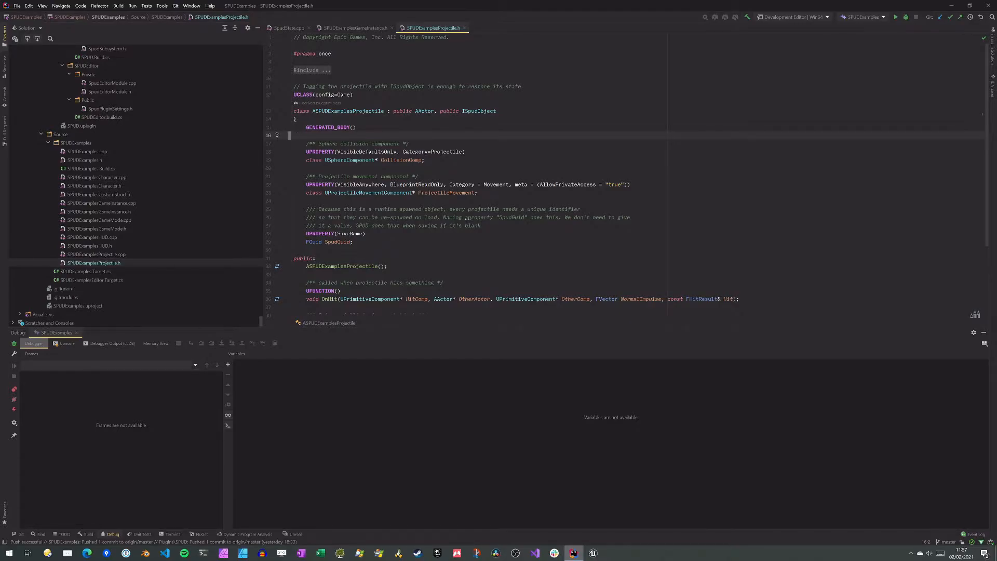
- Highlight ISpudObject in the SPUDExamplesProjectile.h class declaration
double_click(480, 110)
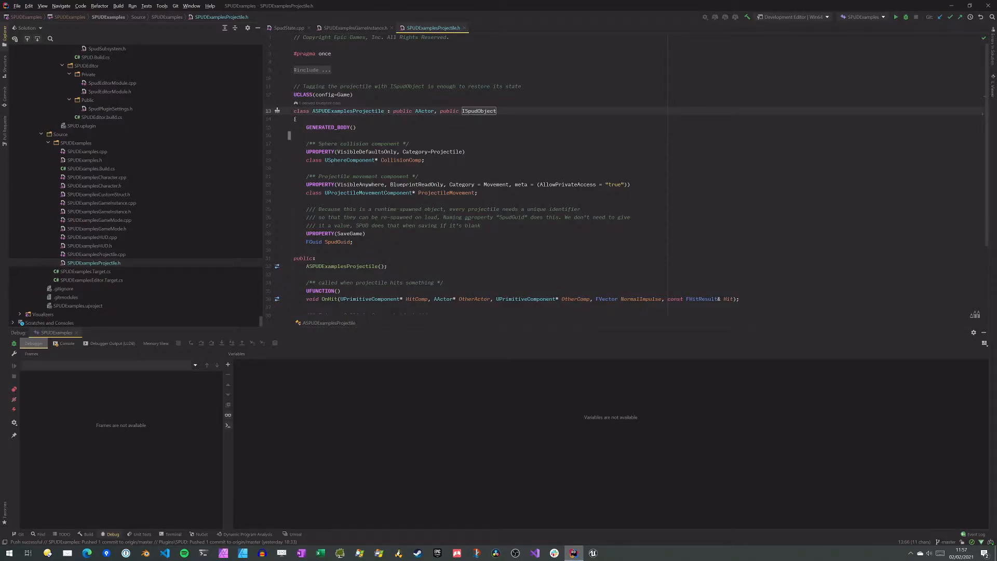
double_click(480, 110)
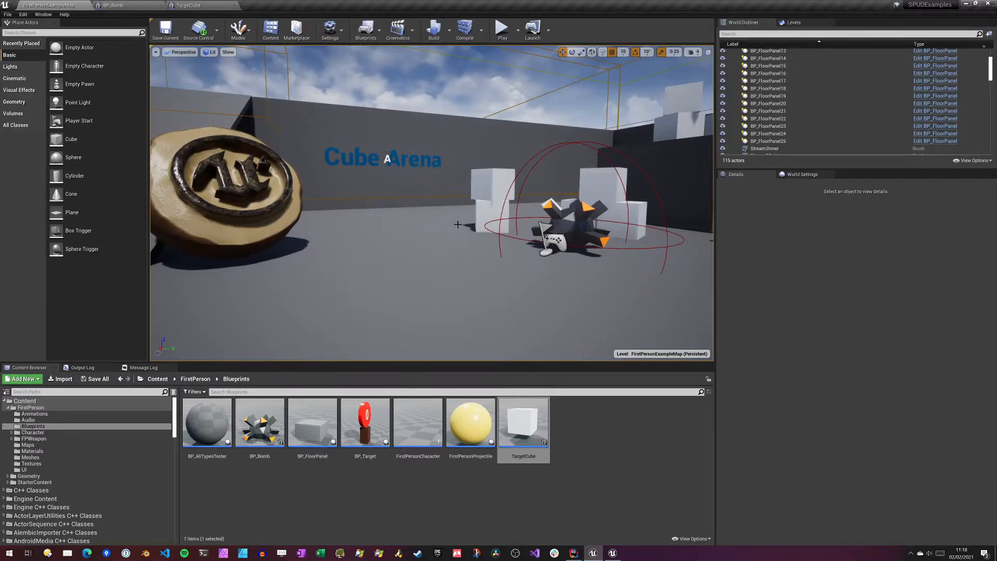
mouse_move(475, 218)
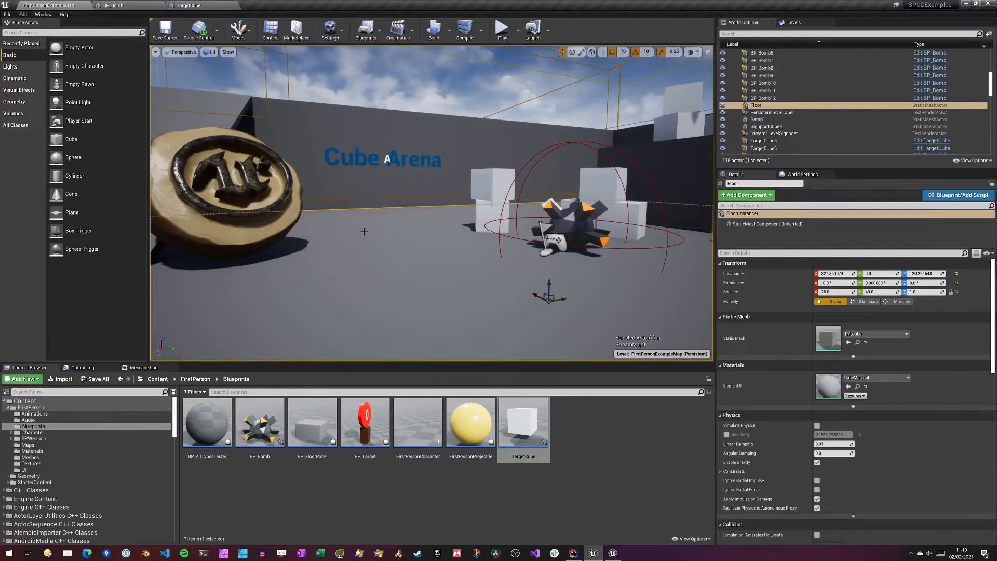
left_click(500, 28)
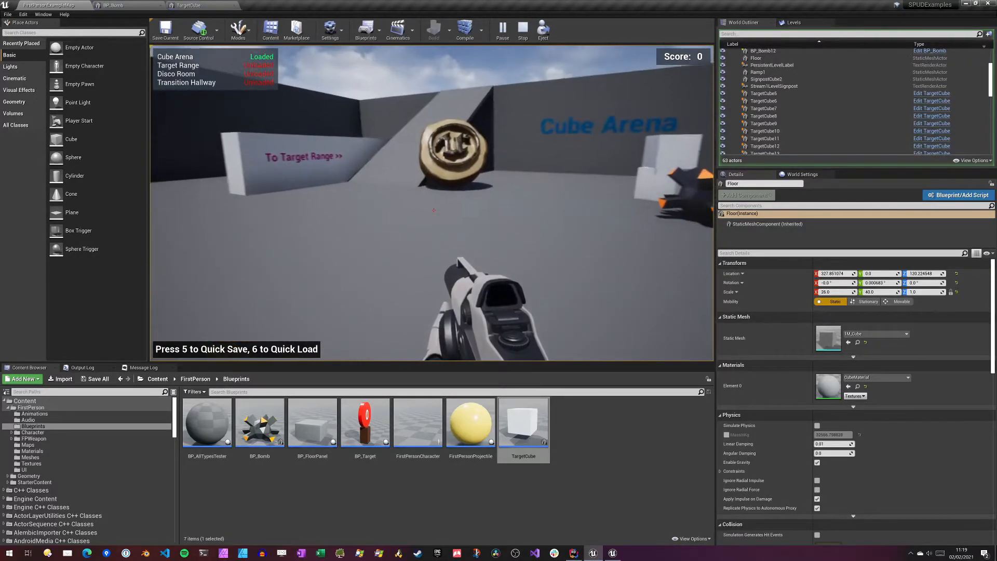
left_click(522, 30)
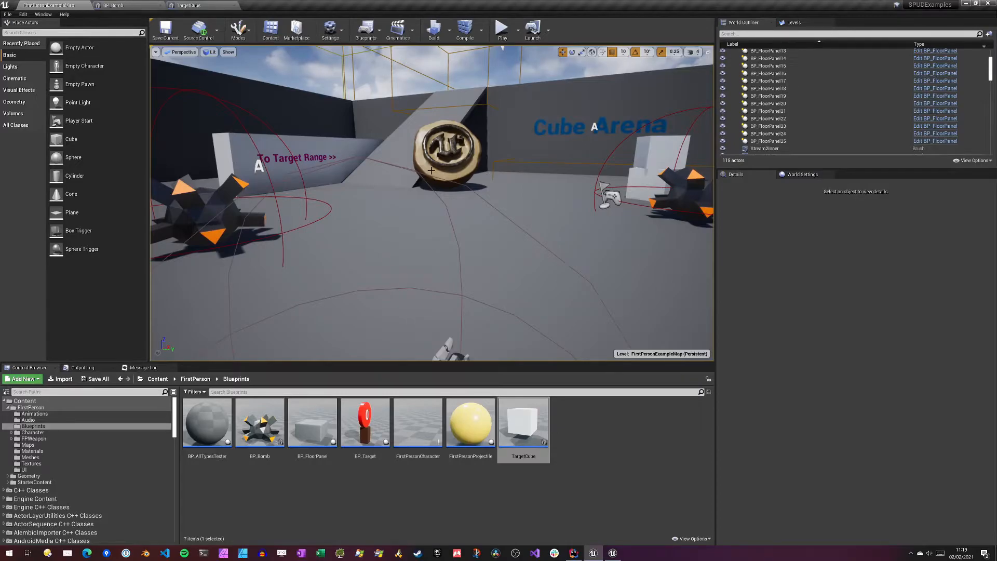
double_click(524, 422)
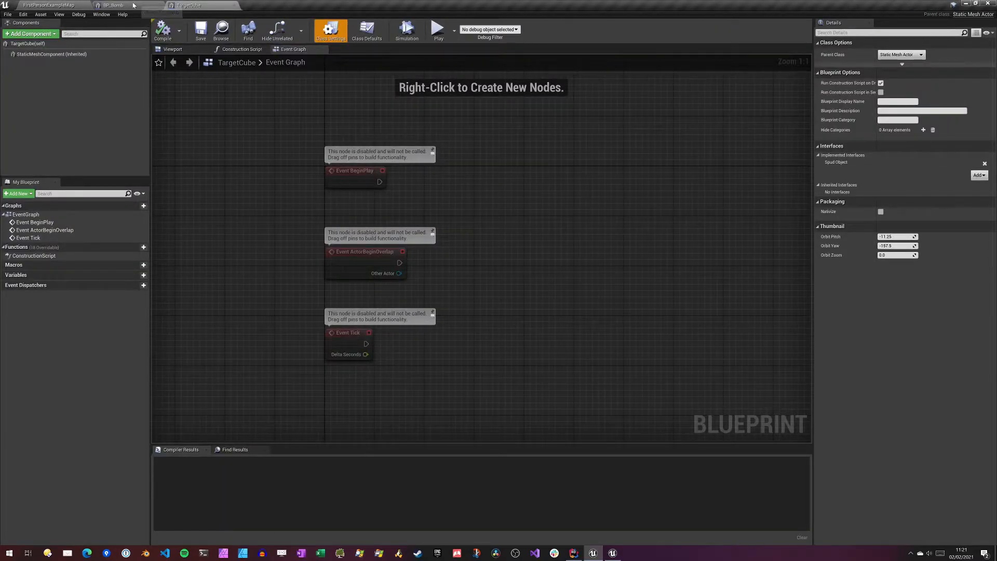
- Show BP_Bomb's event graph and its SaveGame Countdown variable in Details
left_click(113, 5)
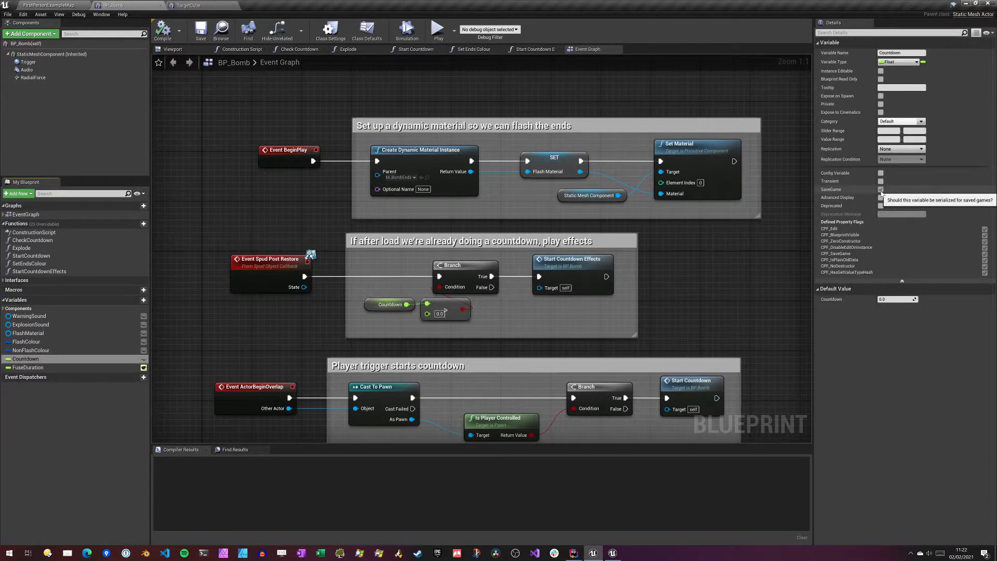
left_click(881, 189)
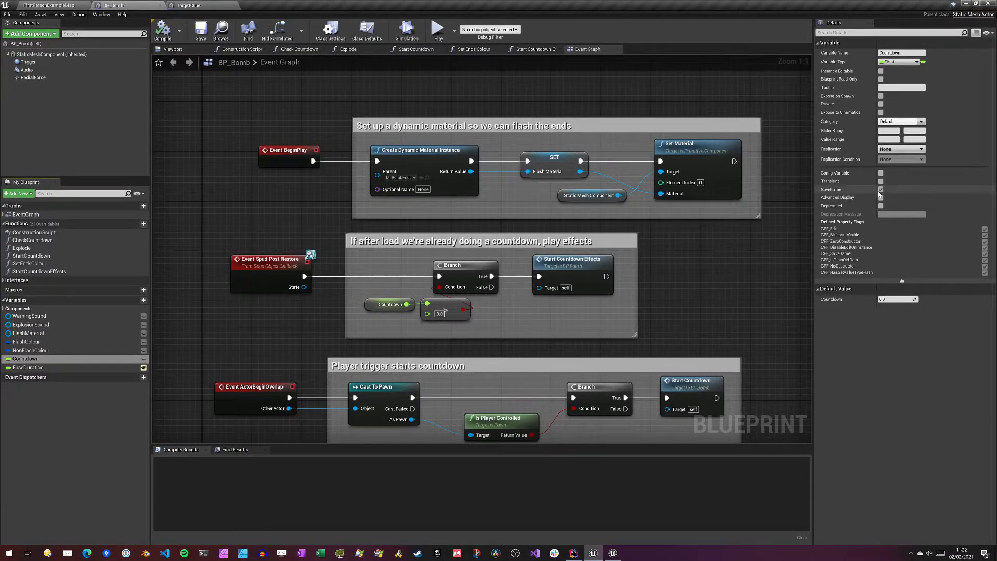
mouse_move(880, 189)
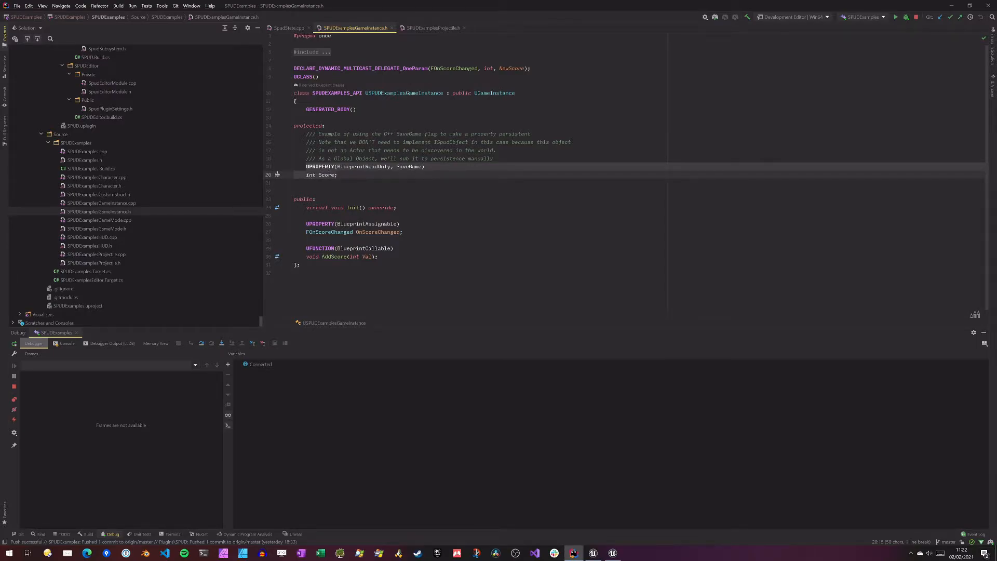
- Point out the UPROPERTY(SaveGame) int Score line in SPUDExamplesGameInstance.h
left_click(337, 174)
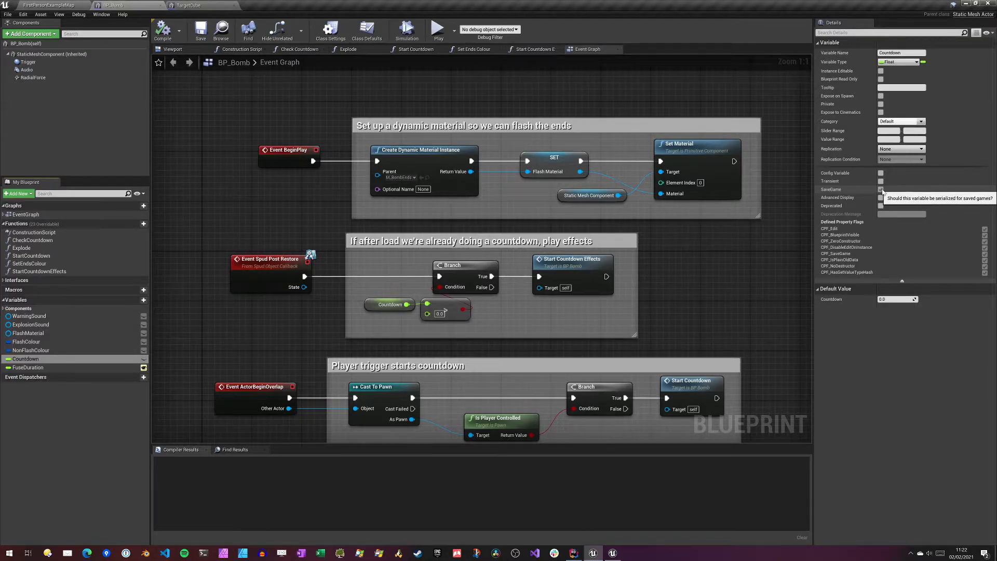
- Select BP_Bomb's Countdown variable, then view its Class Settings
left_click(881, 190)
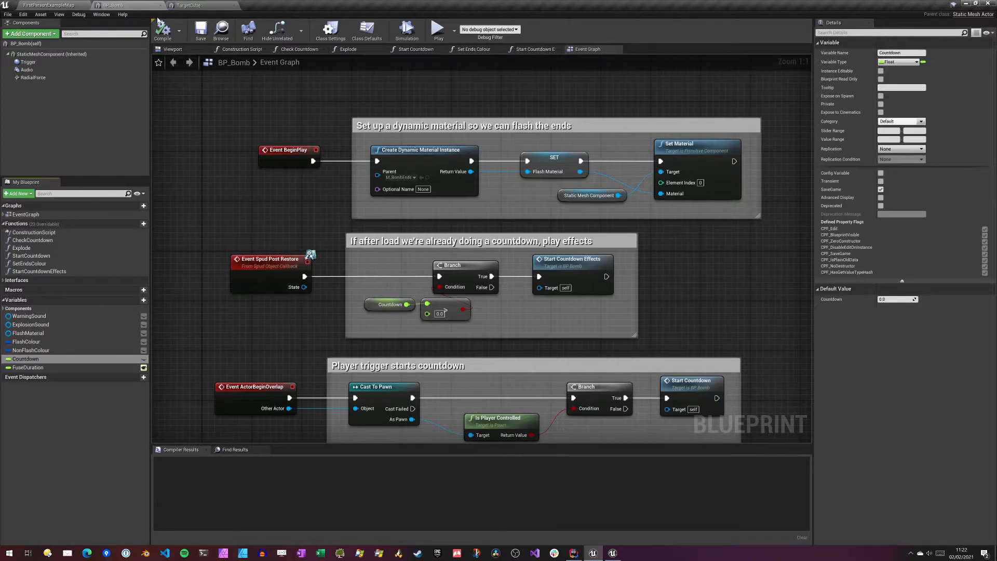
mouse_move(90, 430)
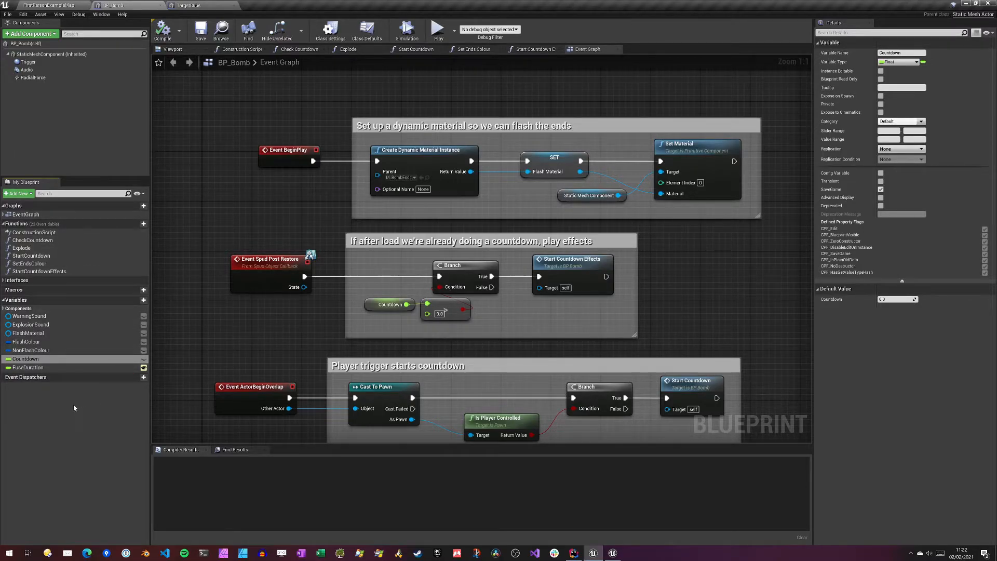
mouse_move(205, 297)
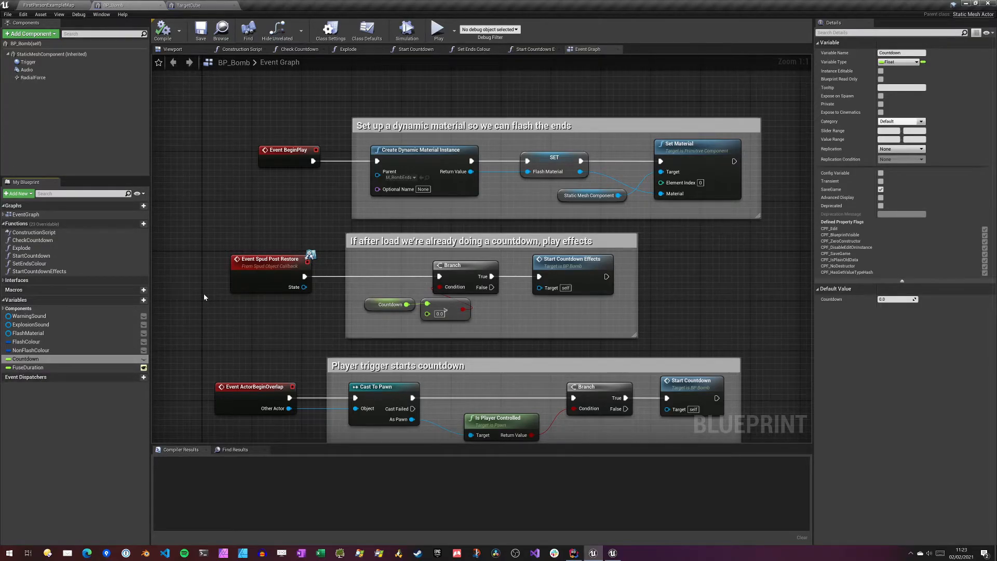
mouse_move(25, 359)
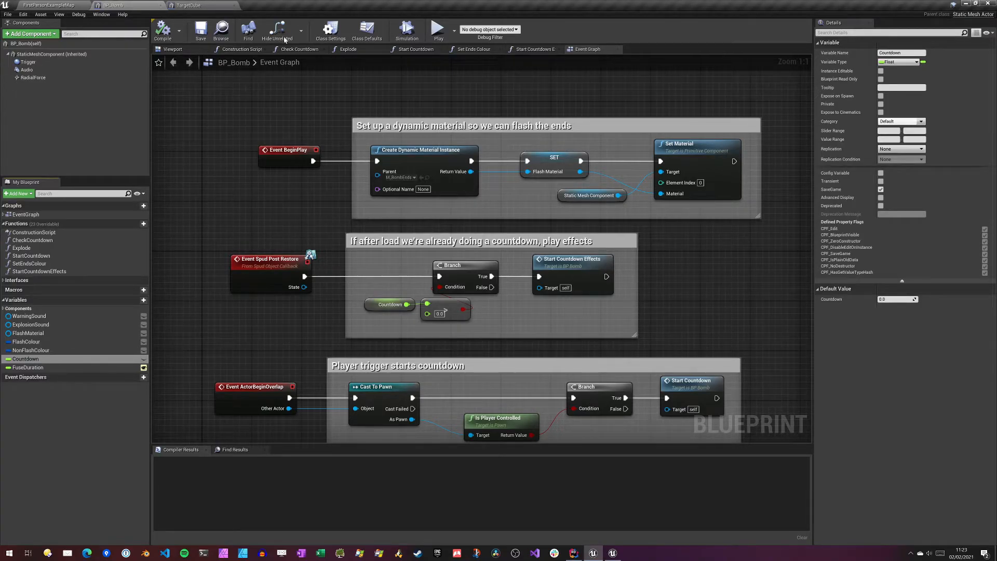
left_click(329, 30)
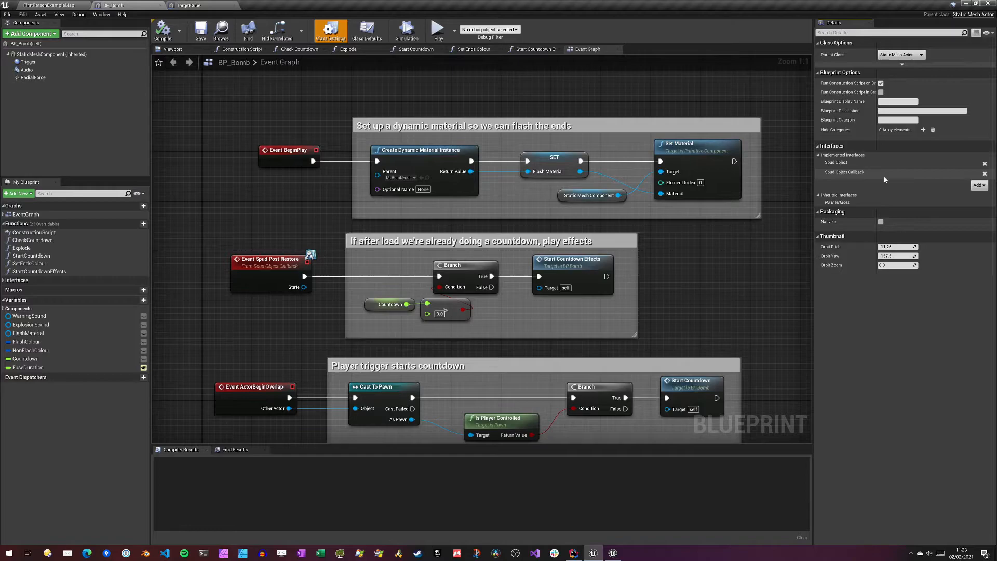
mouse_move(478, 213)
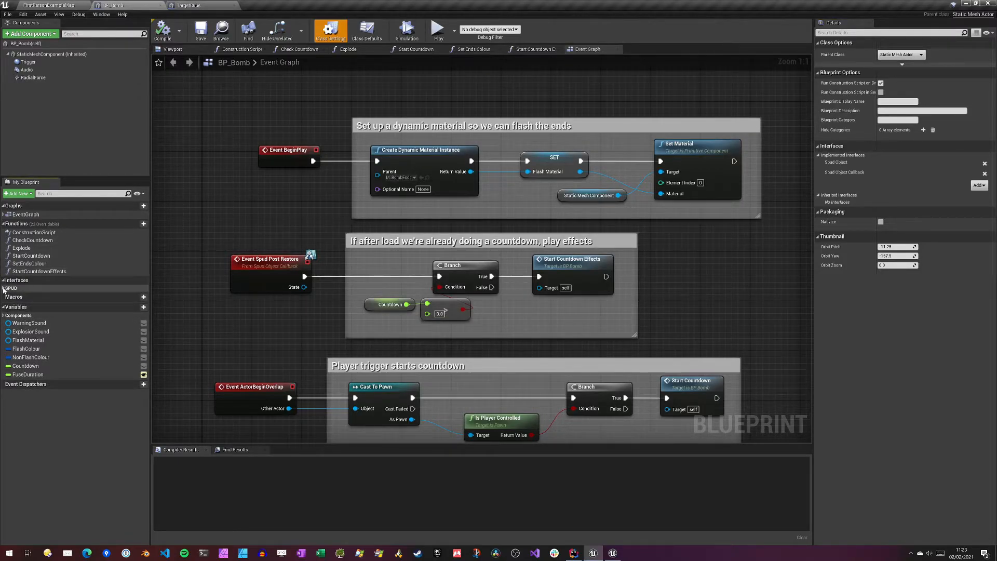
- Expand the SPUD category under Interfaces to list its store and restore events
left_click(5, 287)
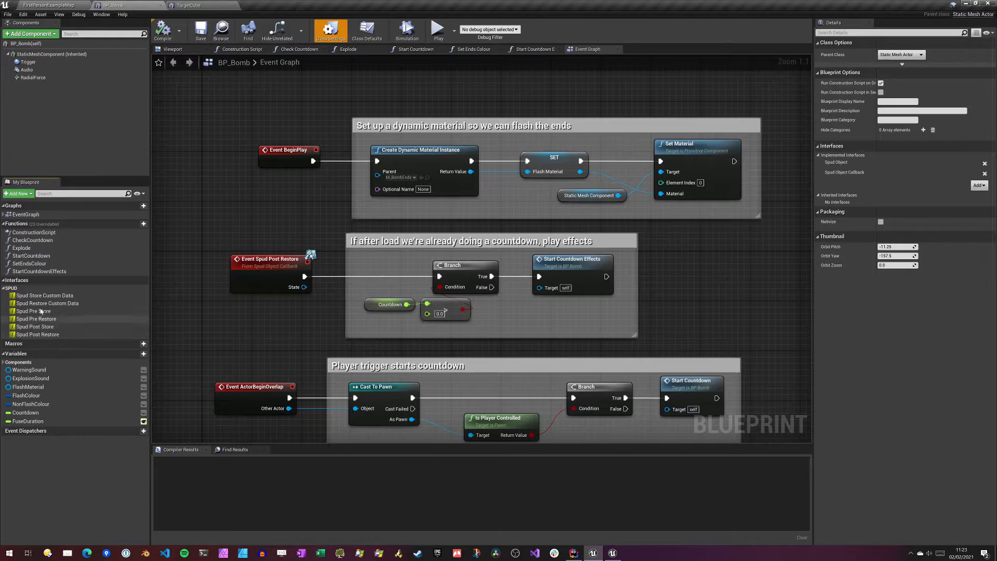
mouse_move(36, 326)
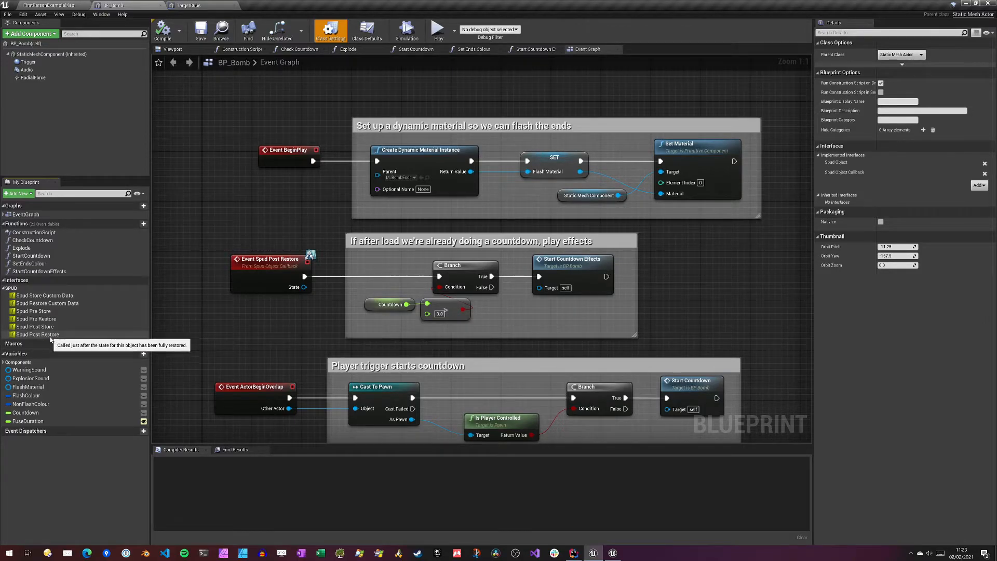
mouse_move(73, 331)
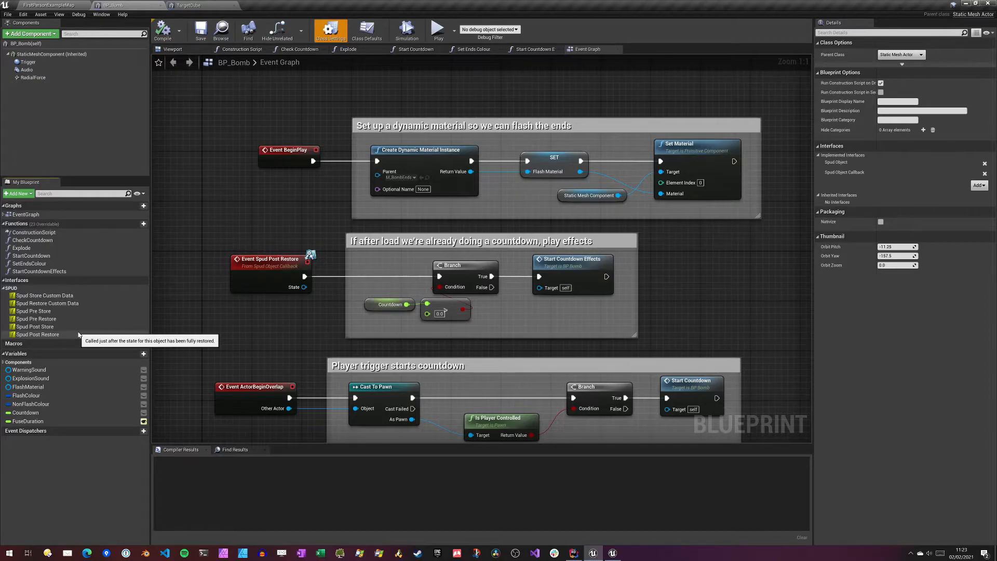
mouse_move(156, 328)
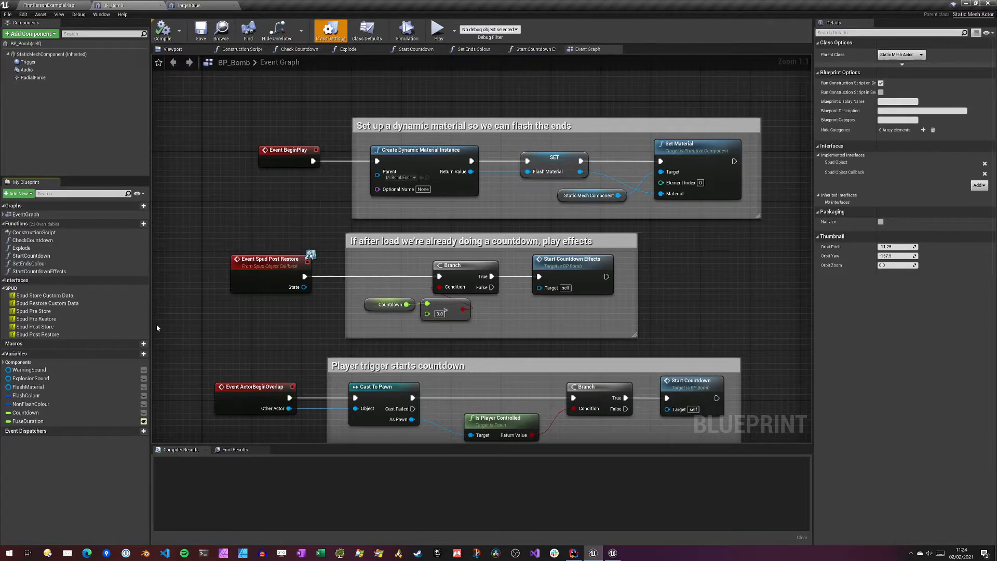
mouse_move(155, 326)
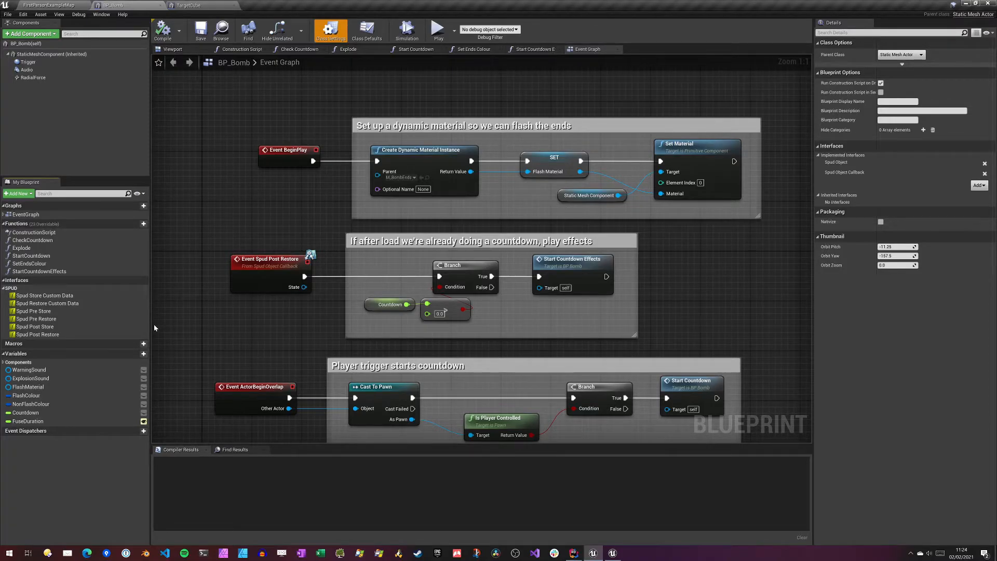
mouse_move(168, 329)
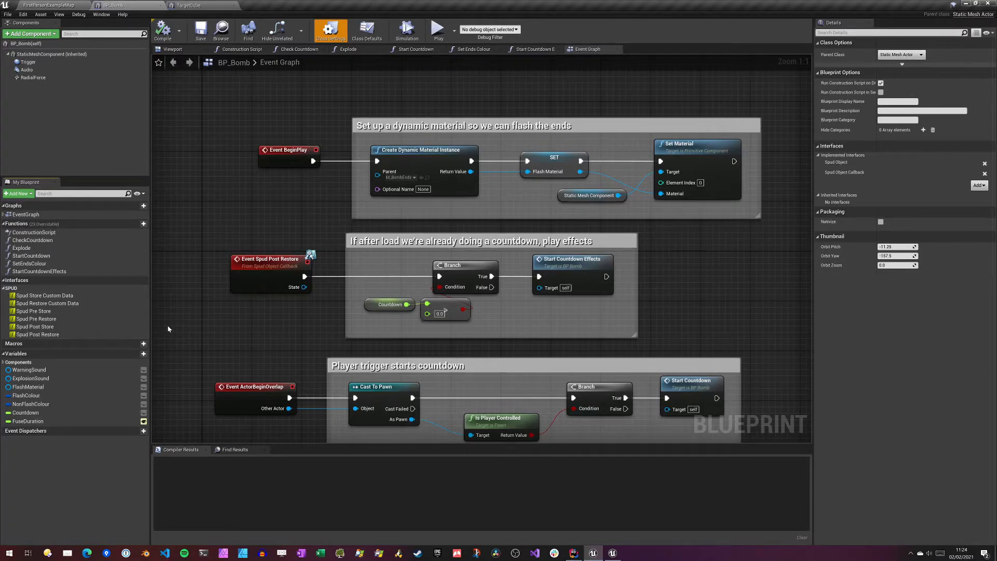
mouse_move(38, 334)
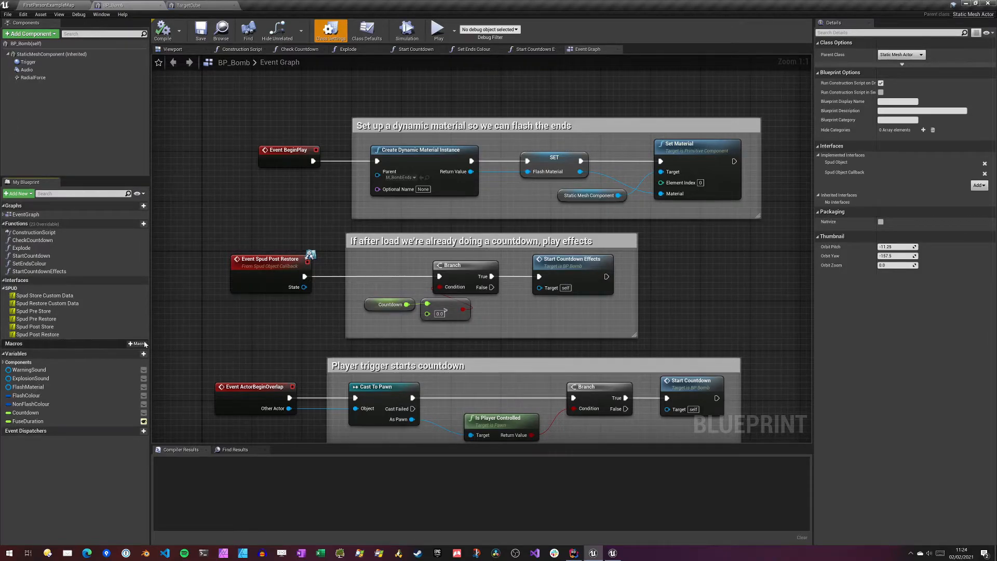
mouse_move(38, 334)
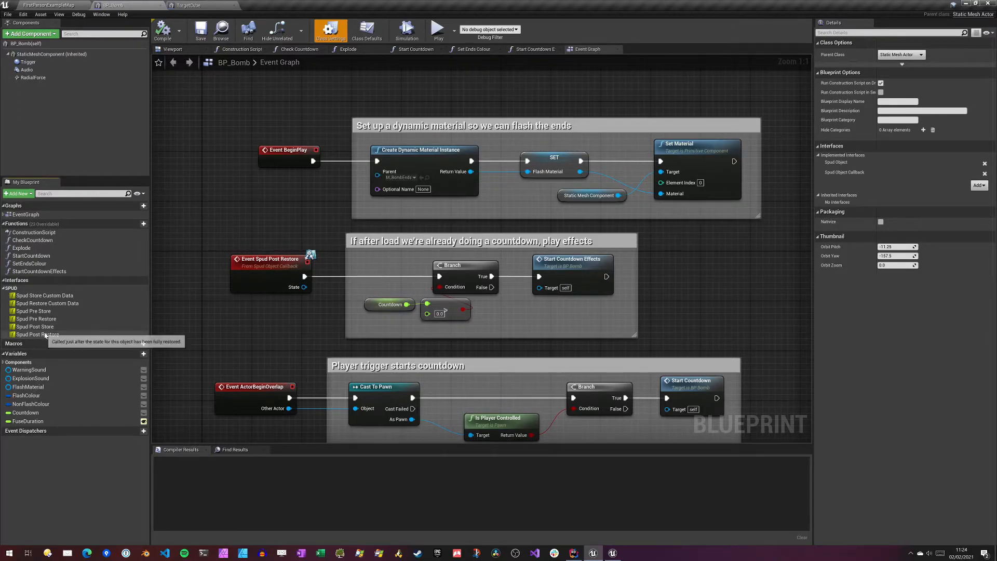
mouse_move(37, 334)
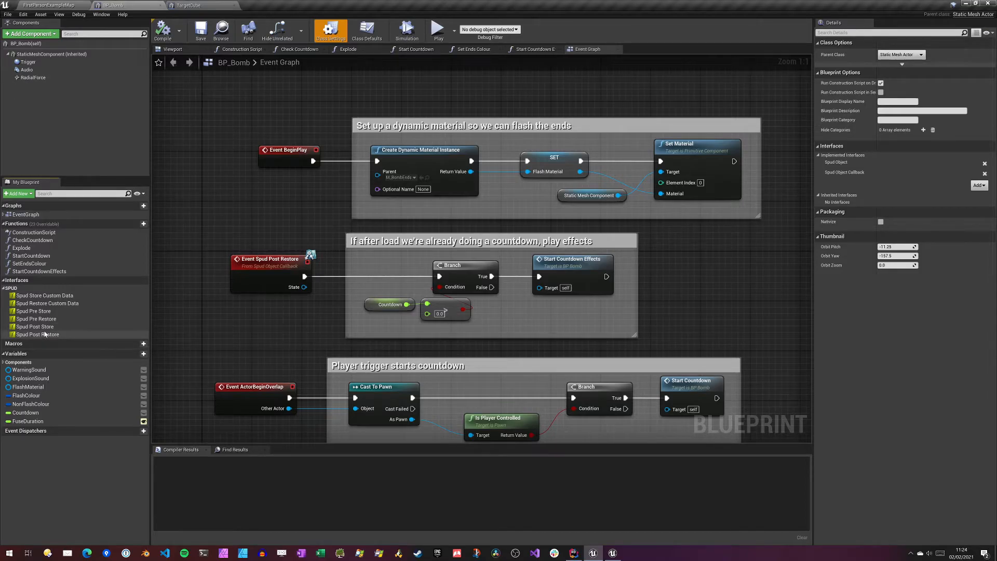
mouse_move(48, 334)
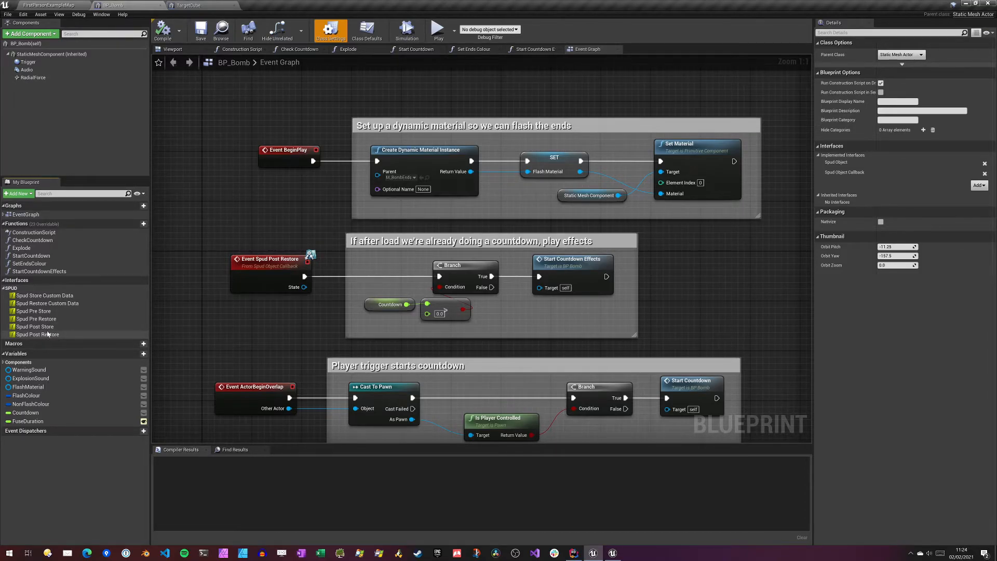
mouse_move(38, 334)
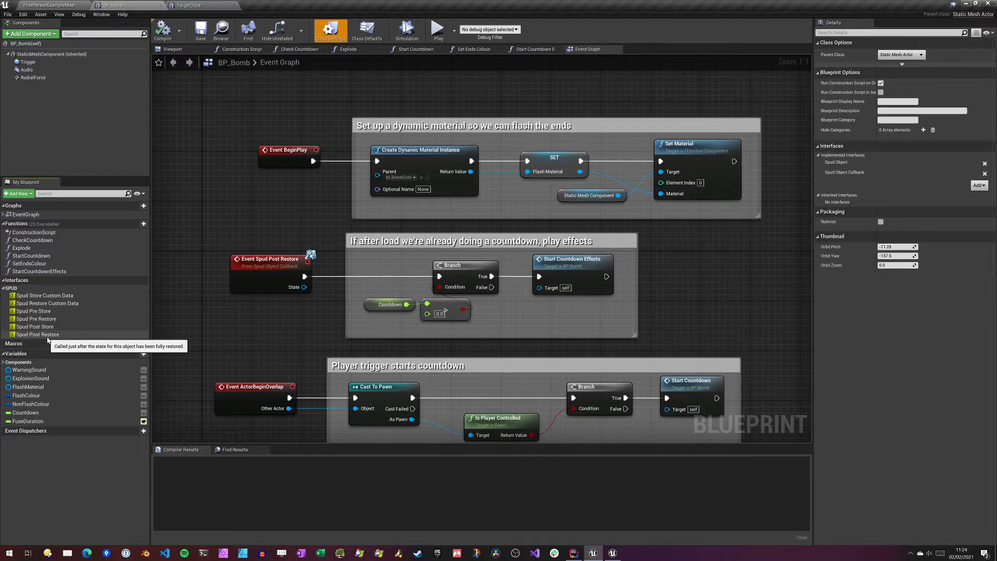
mouse_move(342, 315)
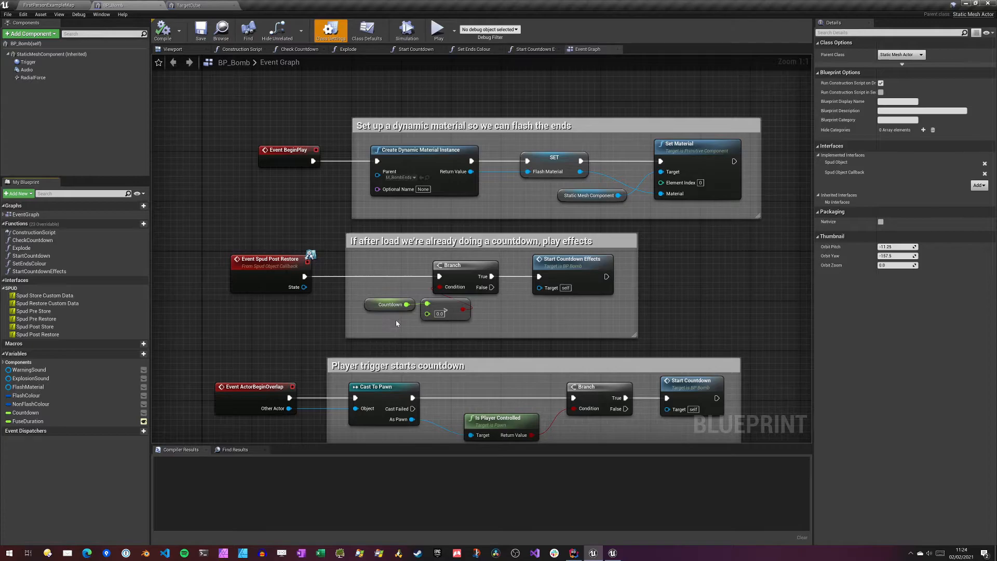
left_click(389, 304)
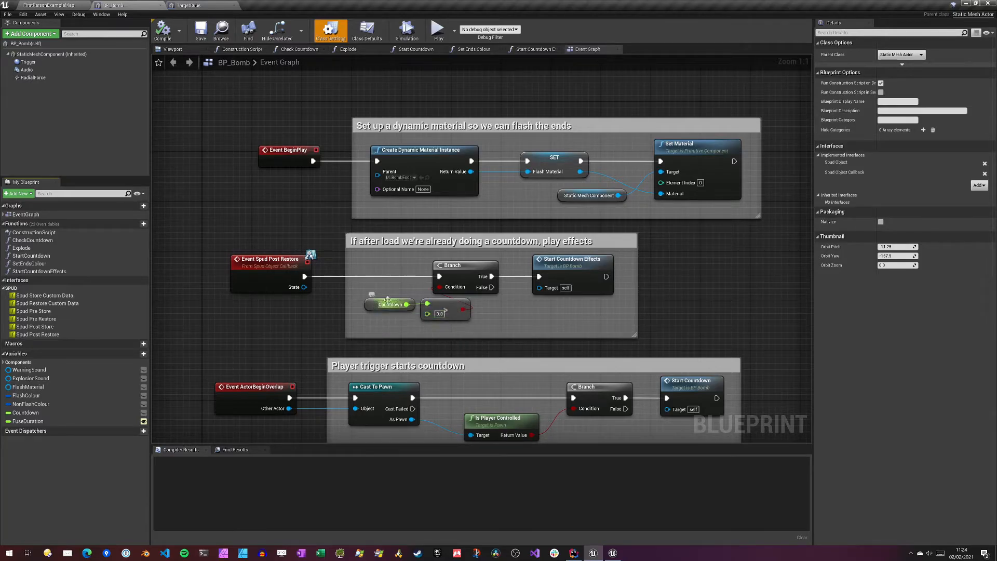
mouse_move(454, 311)
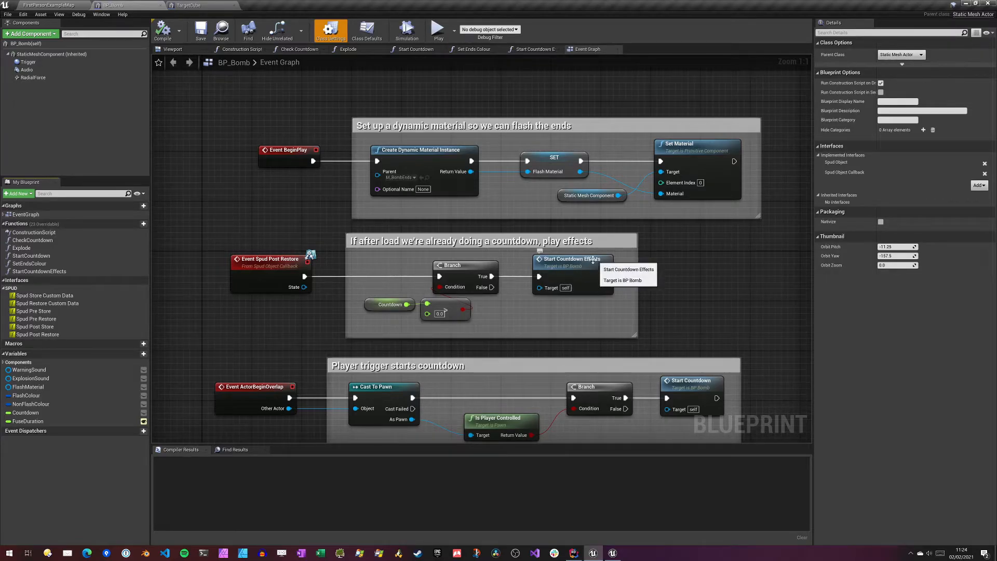
mouse_move(581, 267)
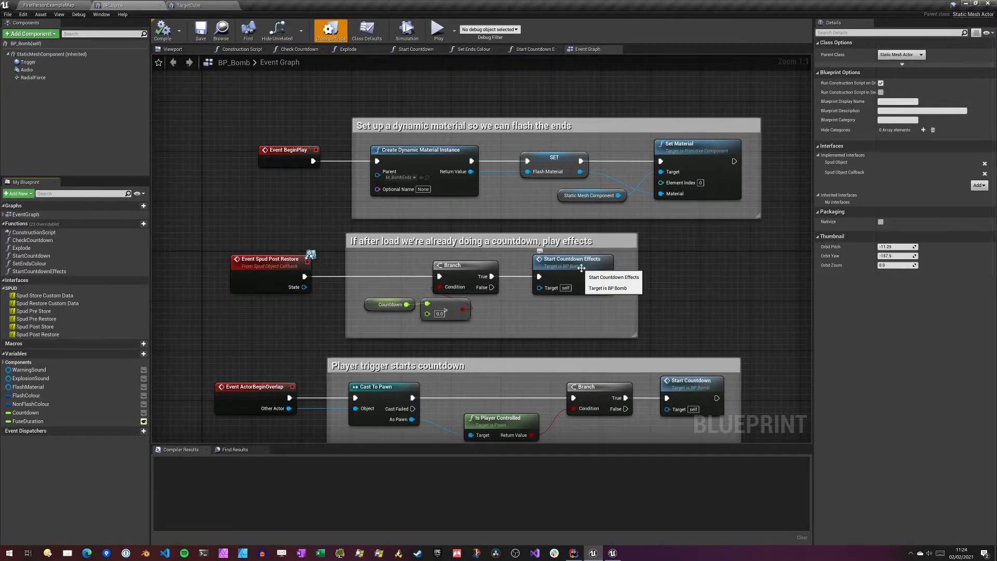
mouse_move(543, 299)
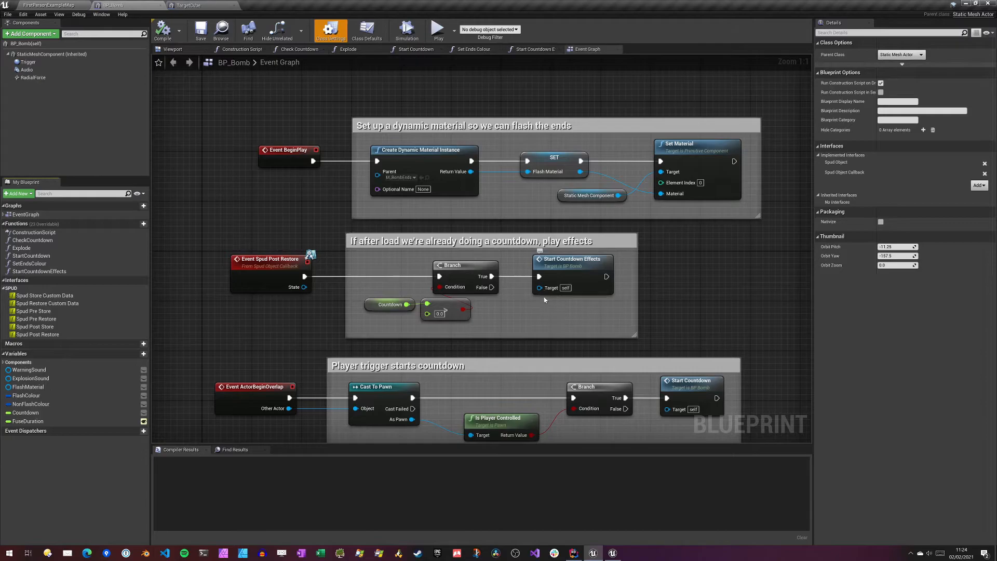
mouse_move(538, 314)
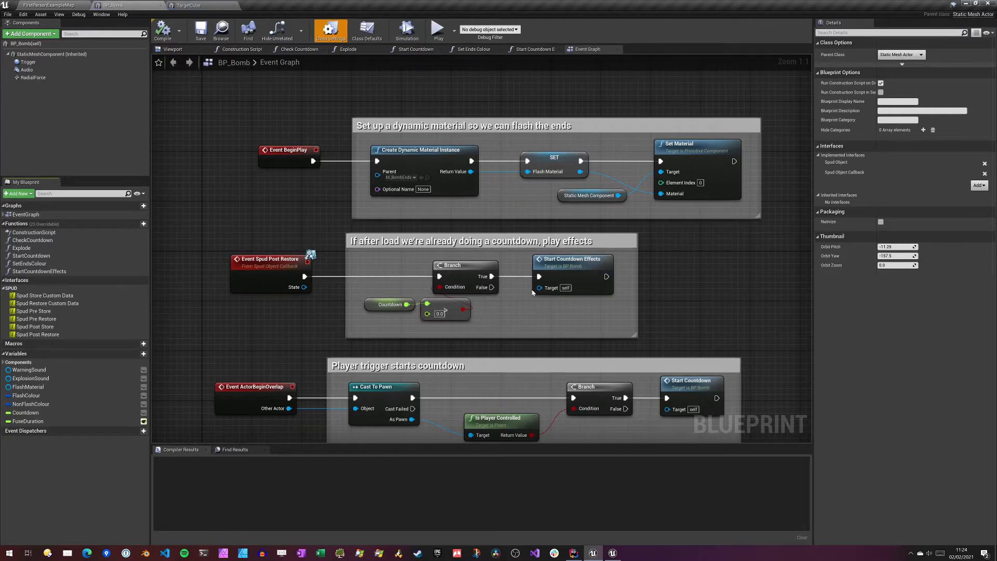
mouse_move(533, 282)
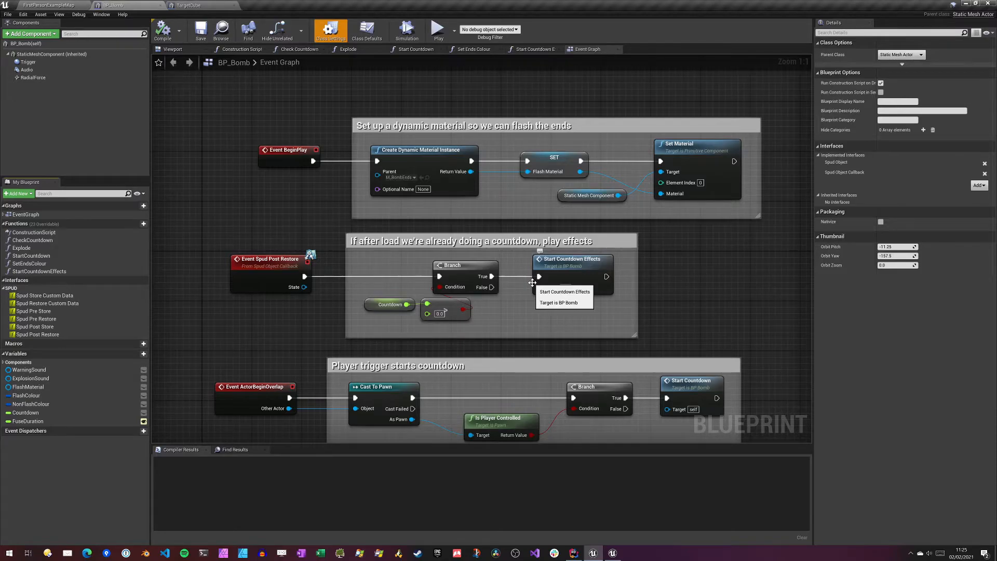
left_click(438, 29)
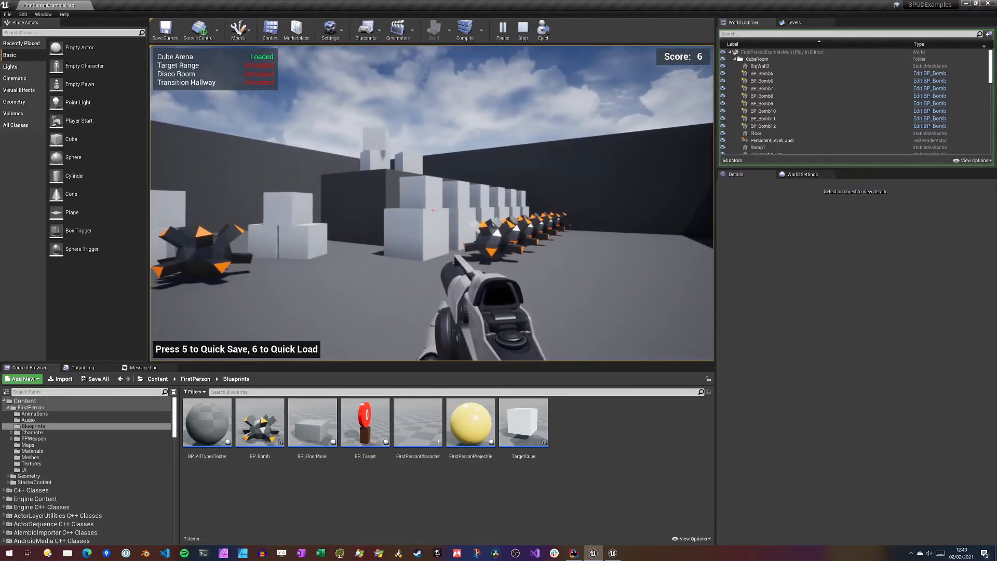
- Stop the play session and switch to Rider showing SPUDExamplesGameInstance.h
left_click(522, 30)
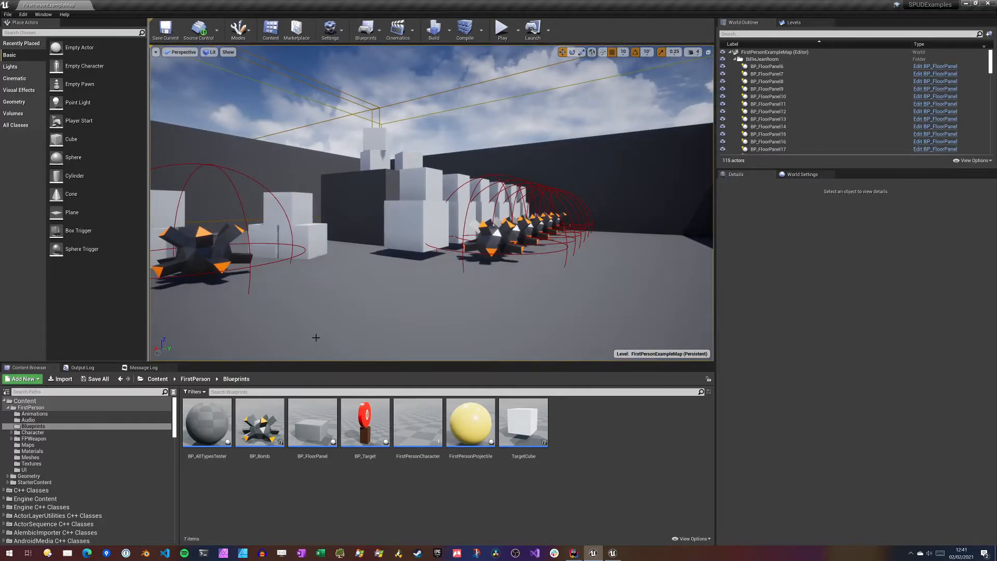
left_click(572, 552)
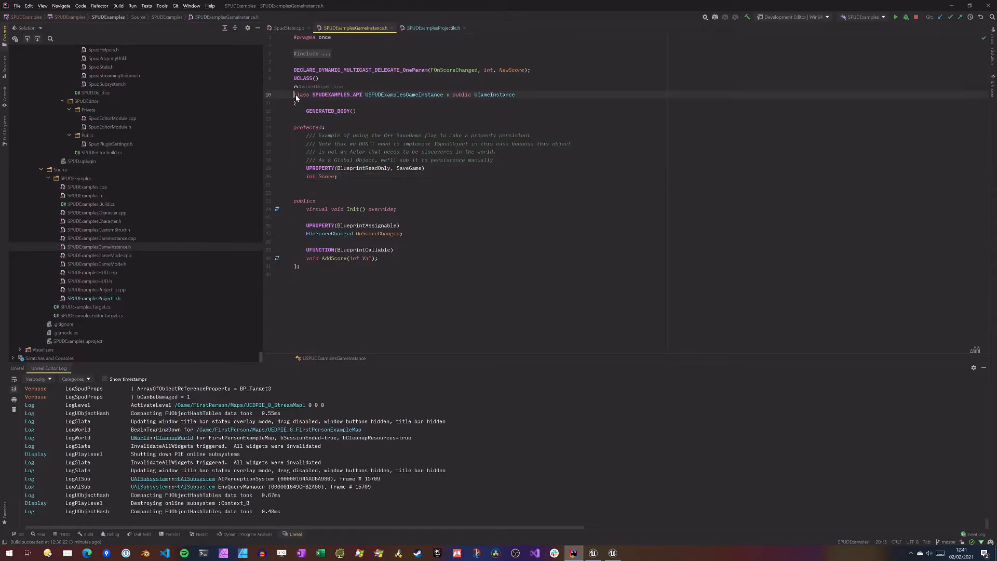
- Show SPUDExamplesGameInstance.cpp with its Init and AddScore functions
left_click(515, 94)
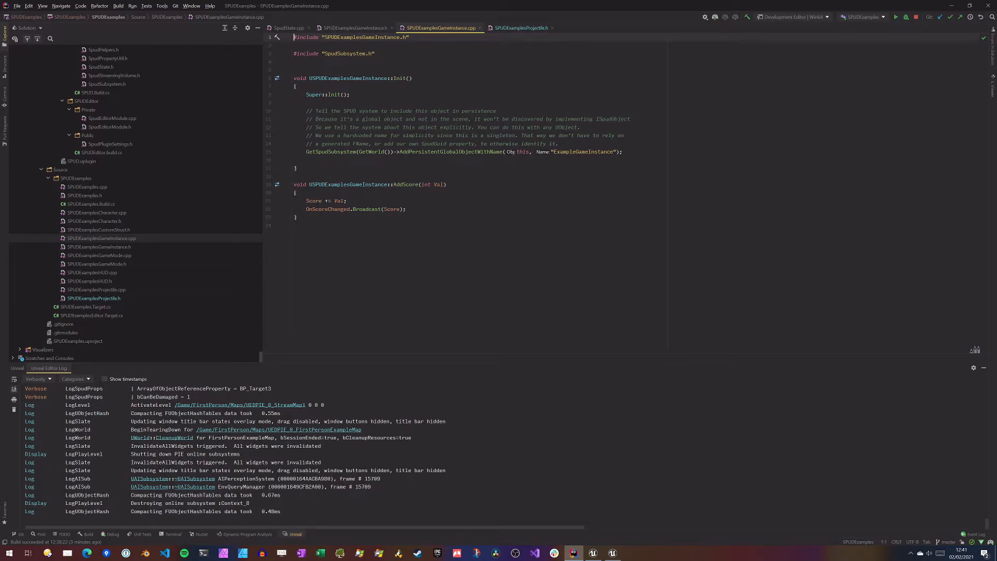
left_click(404, 151)
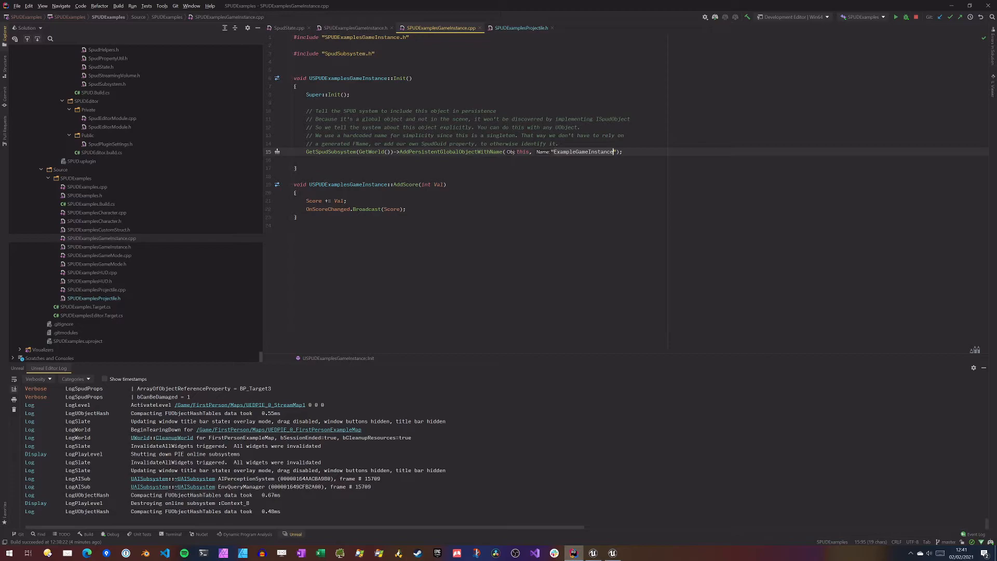
double_click(581, 151)
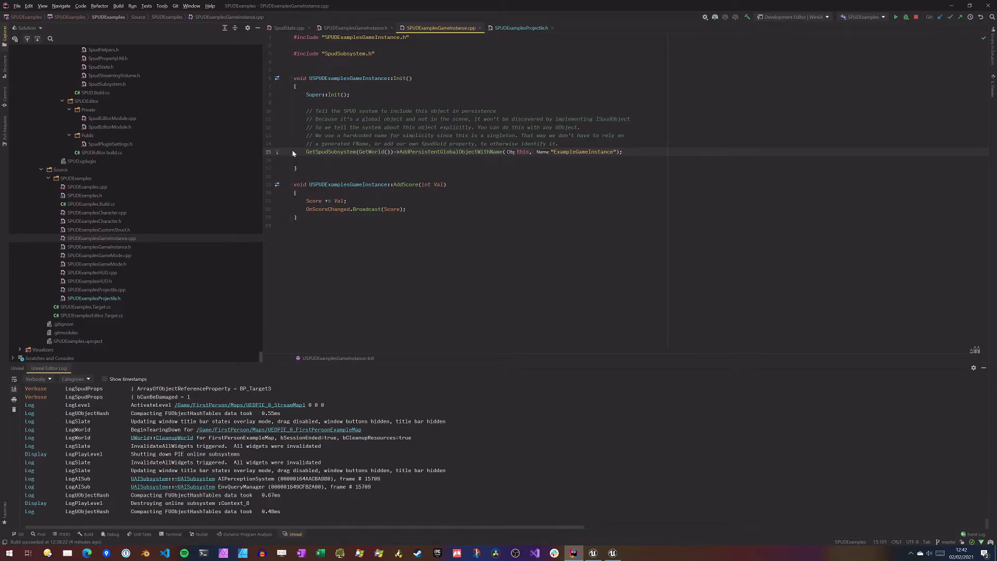
mouse_move(293, 153)
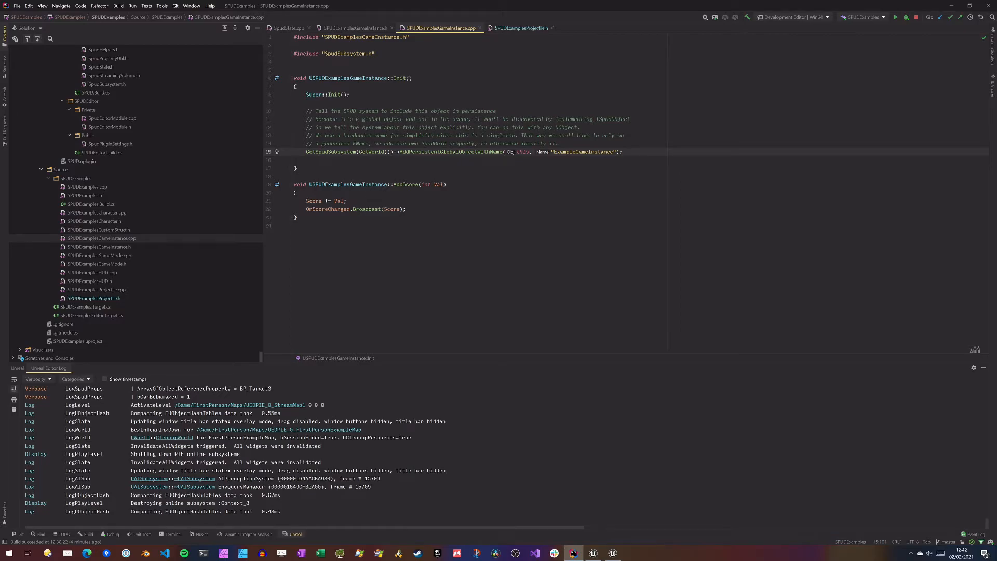
- Return to the running game at Target Range, with the score at 13
left_click(629, 151)
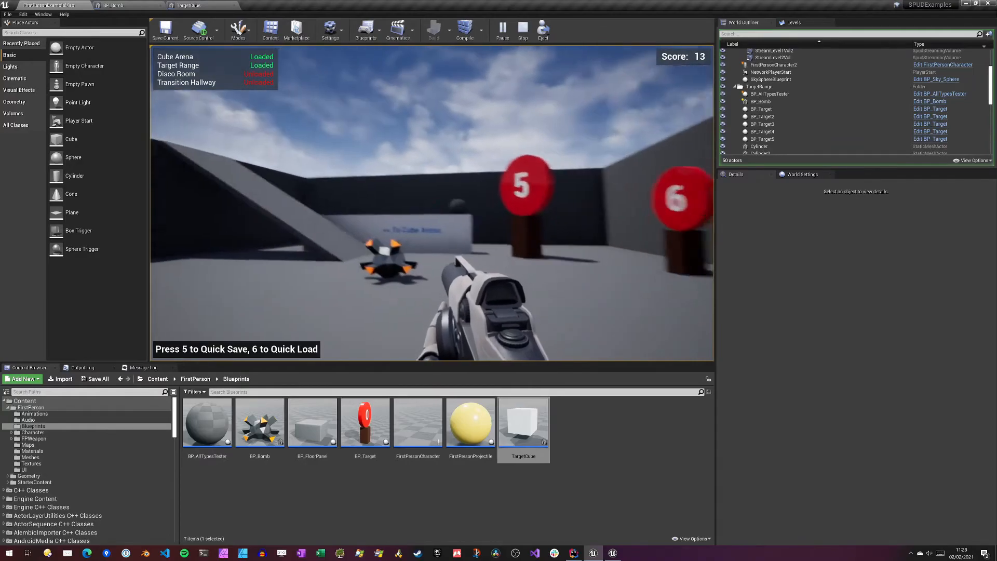
- End the play session and select StreamLevel0And1Transition to view its two streaming levels
left_click(522, 29)
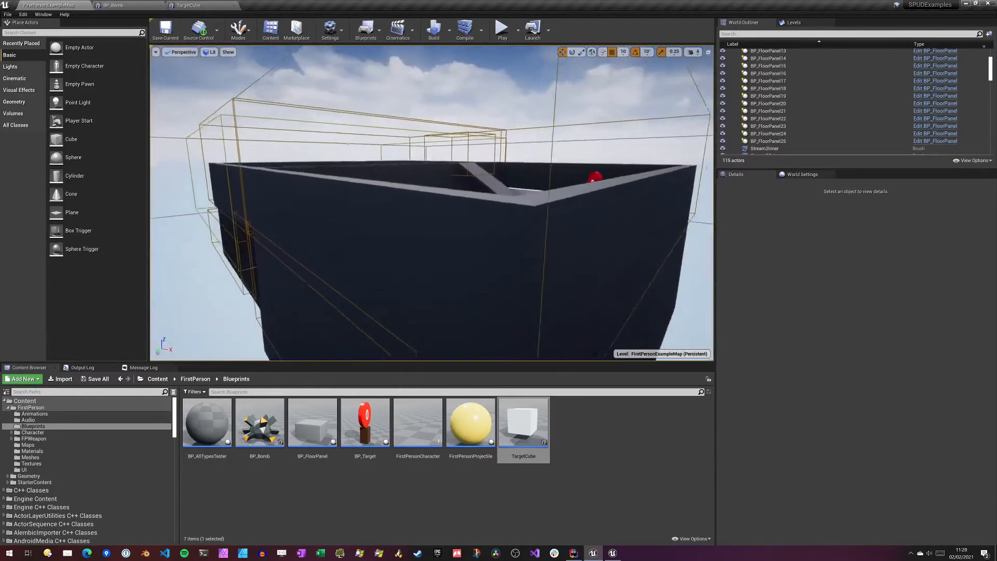
left_click(773, 102)
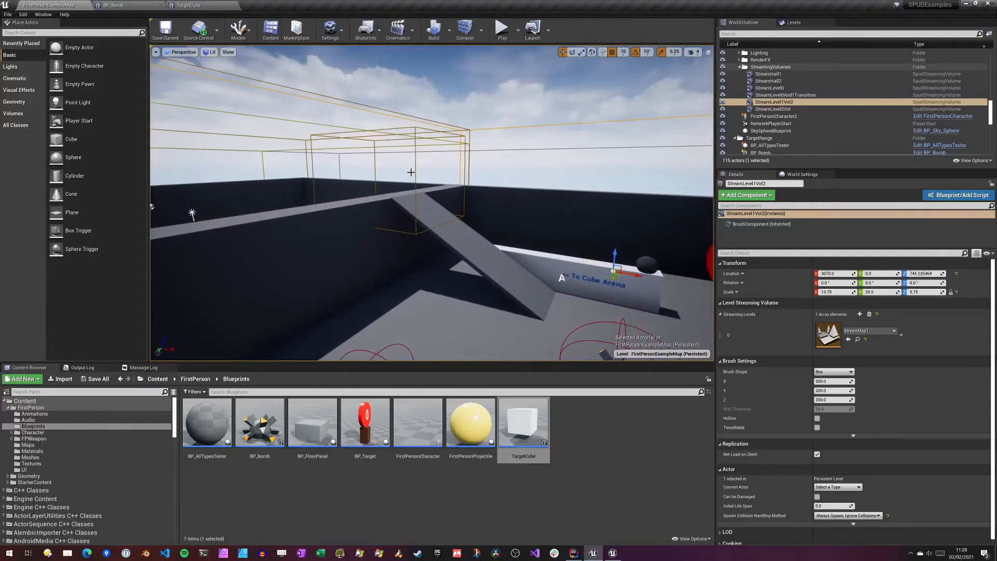
left_click(784, 94)
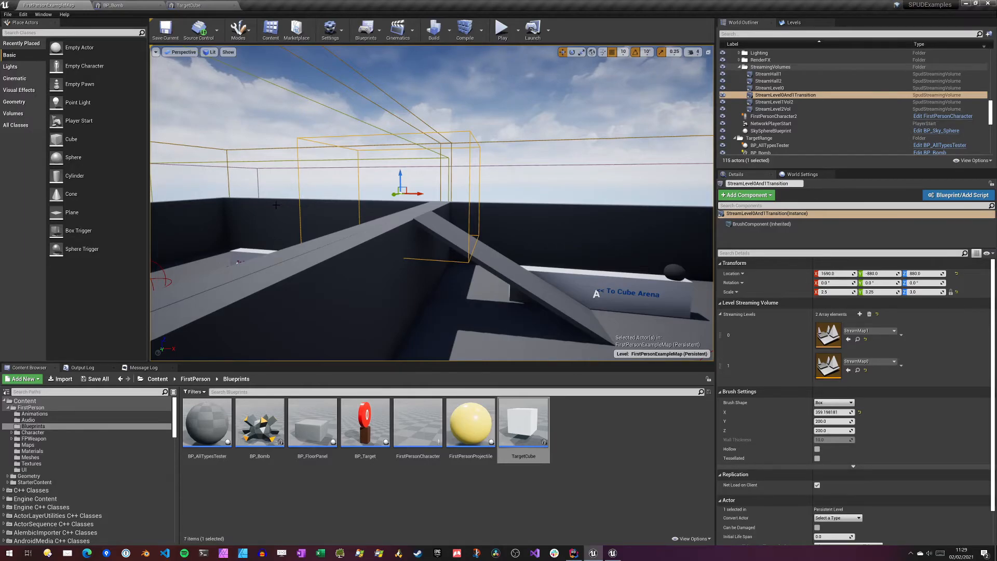
mouse_move(577, 293)
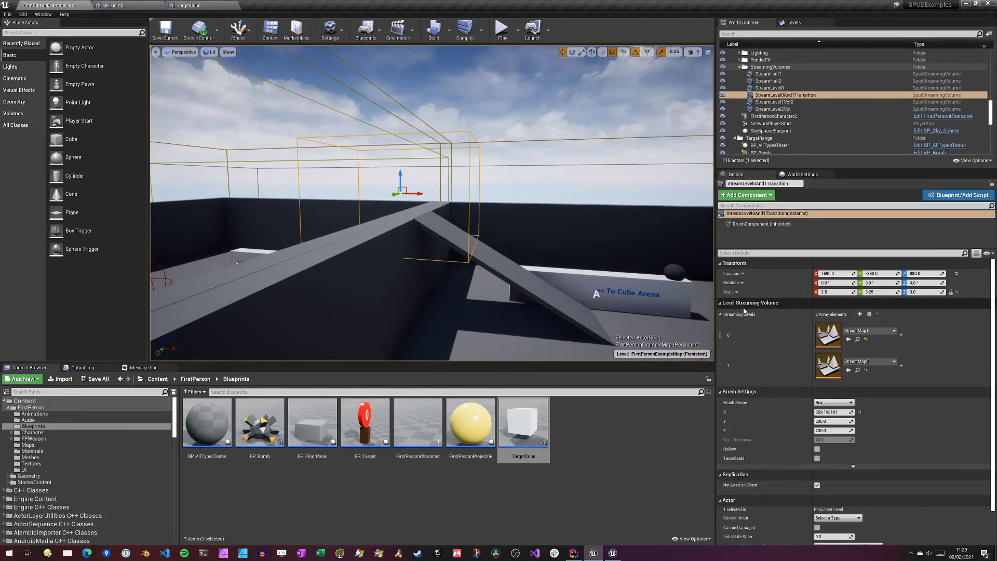
left_click(794, 22)
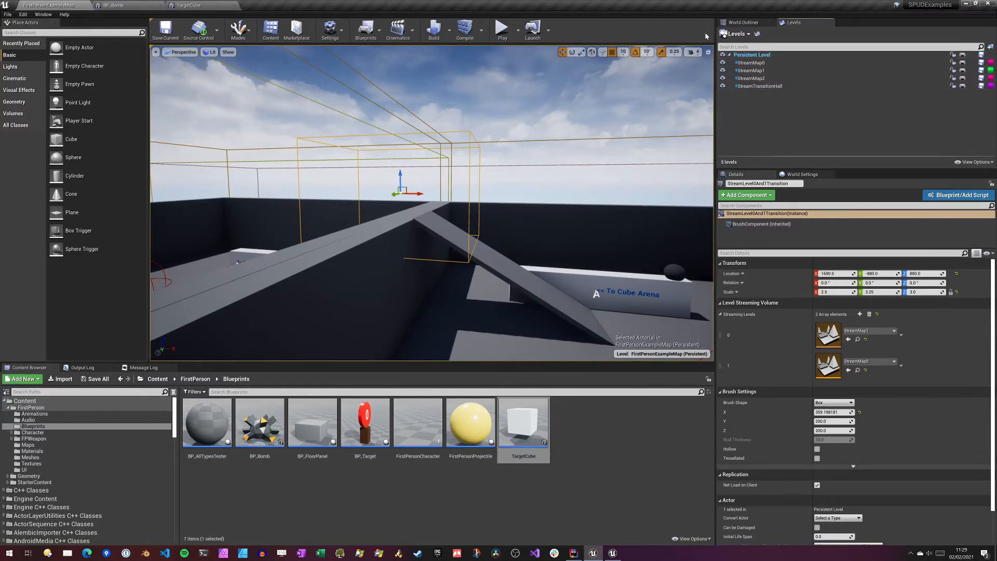
left_click(742, 22)
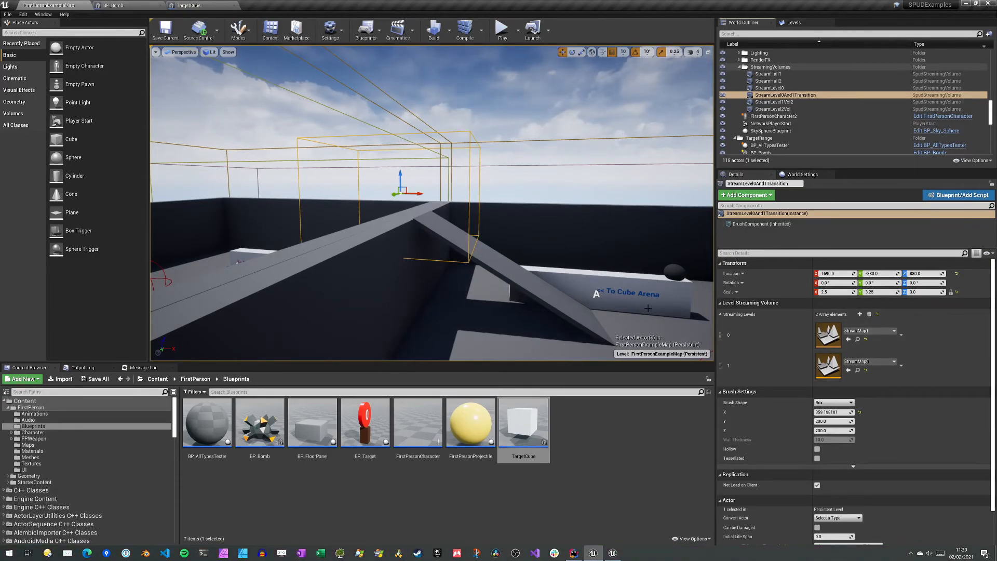
left_click(773, 102)
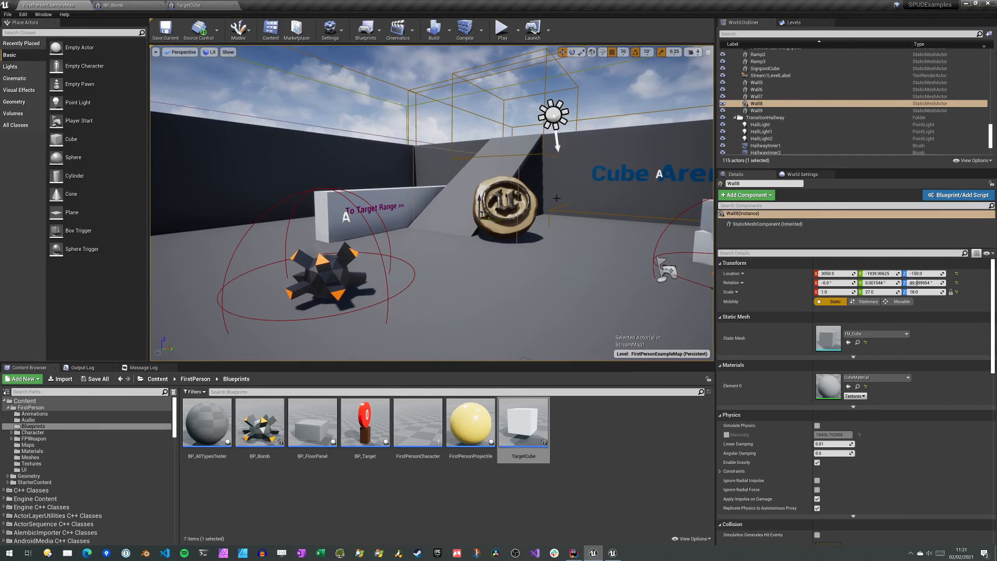
mouse_move(425, 249)
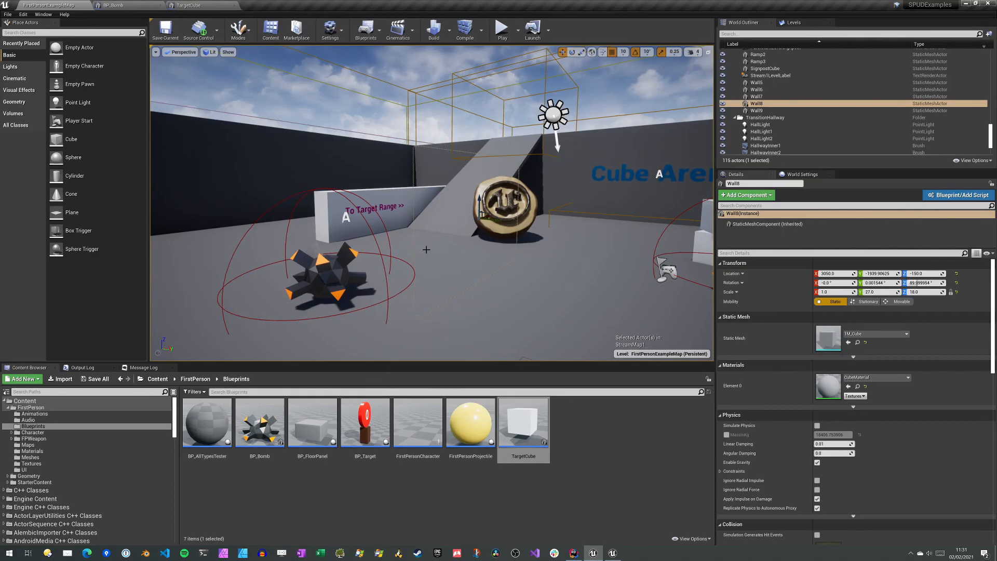